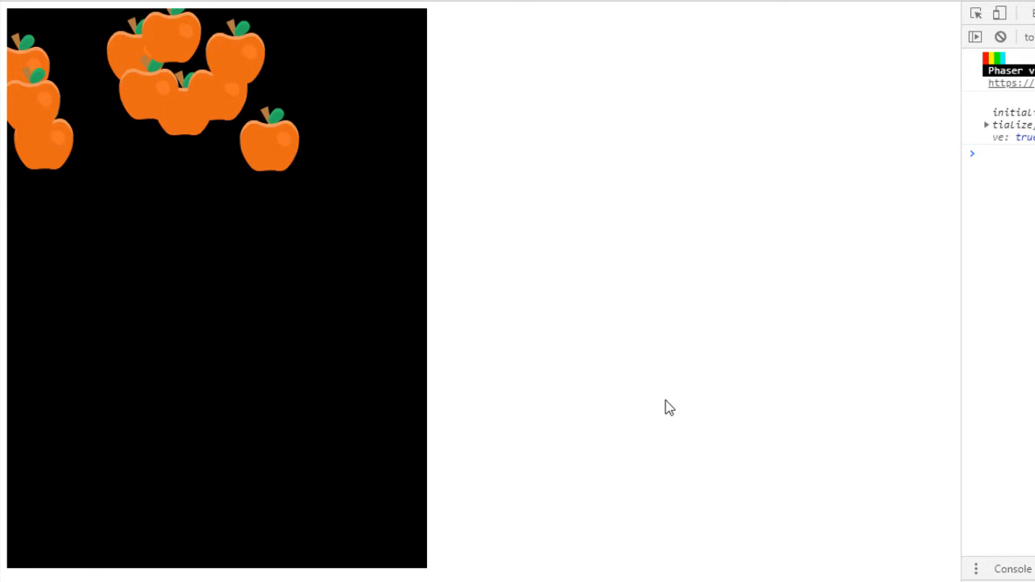
mouse_move(292, 297)
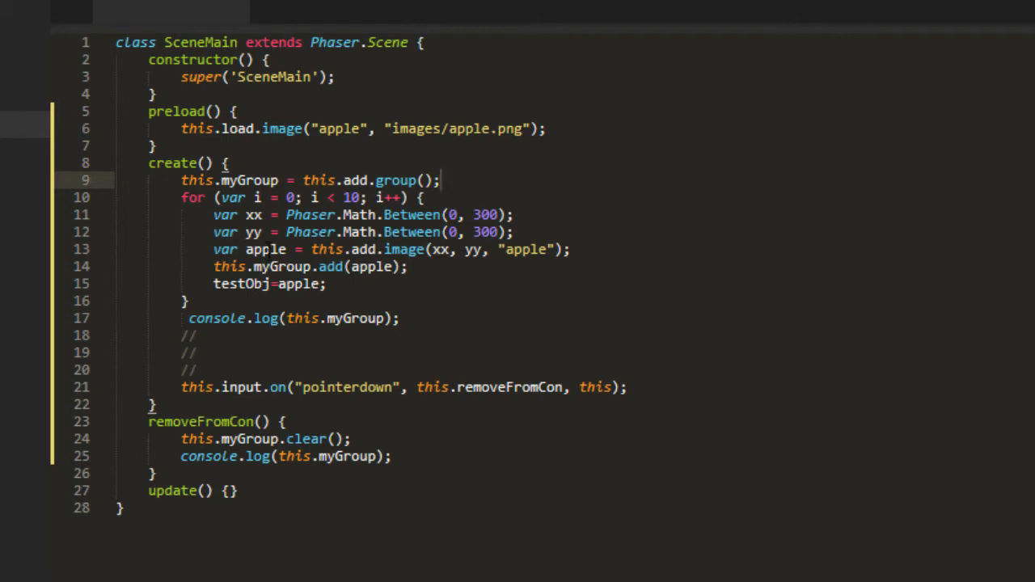
- Inspect the logged group's children and entries, then expand the second log after clearing
click(411, 266)
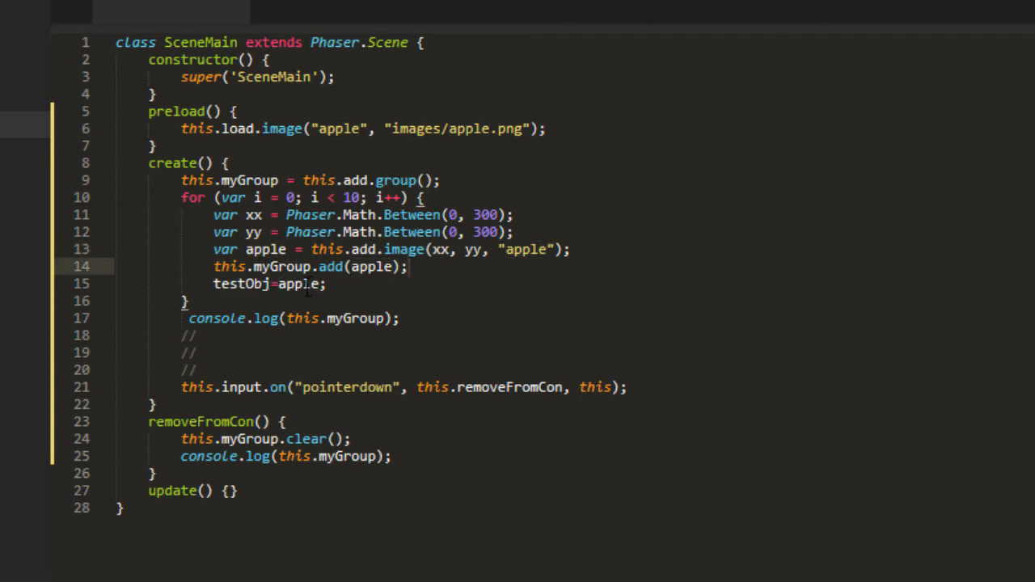
mouse_move(309, 399)
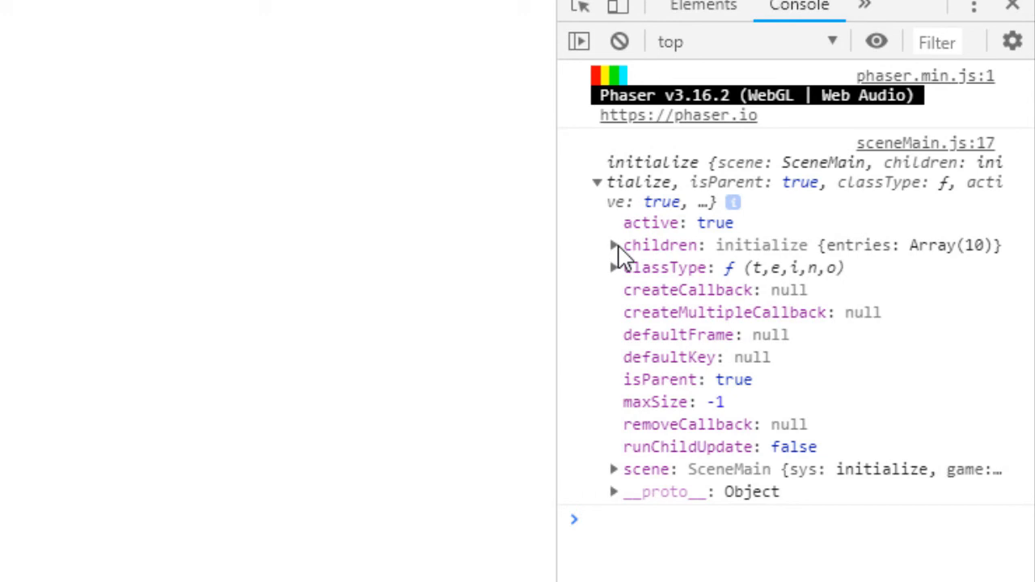
click(616, 245)
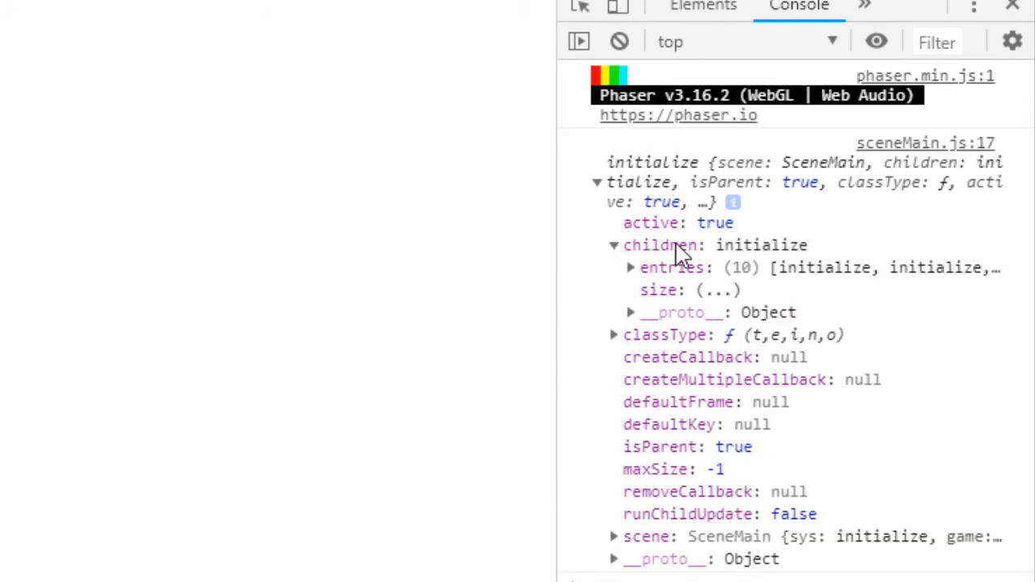
click(631, 268)
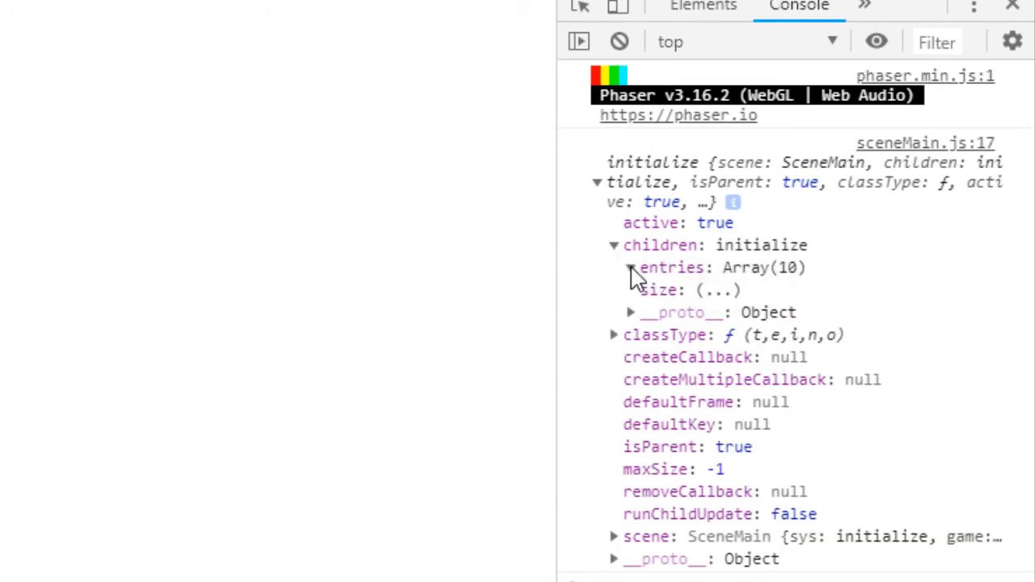
click(632, 267)
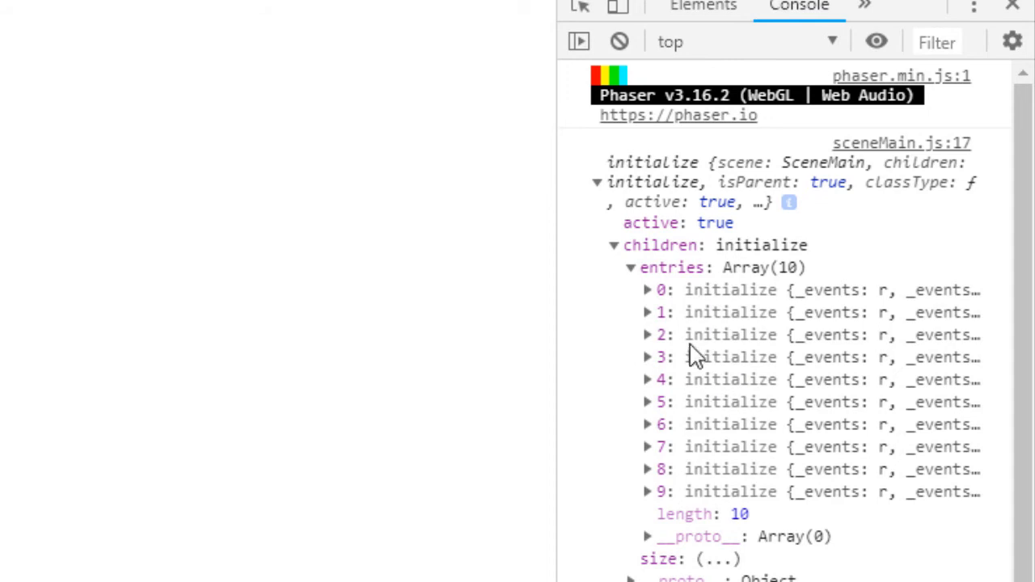
scroll(down, 3)
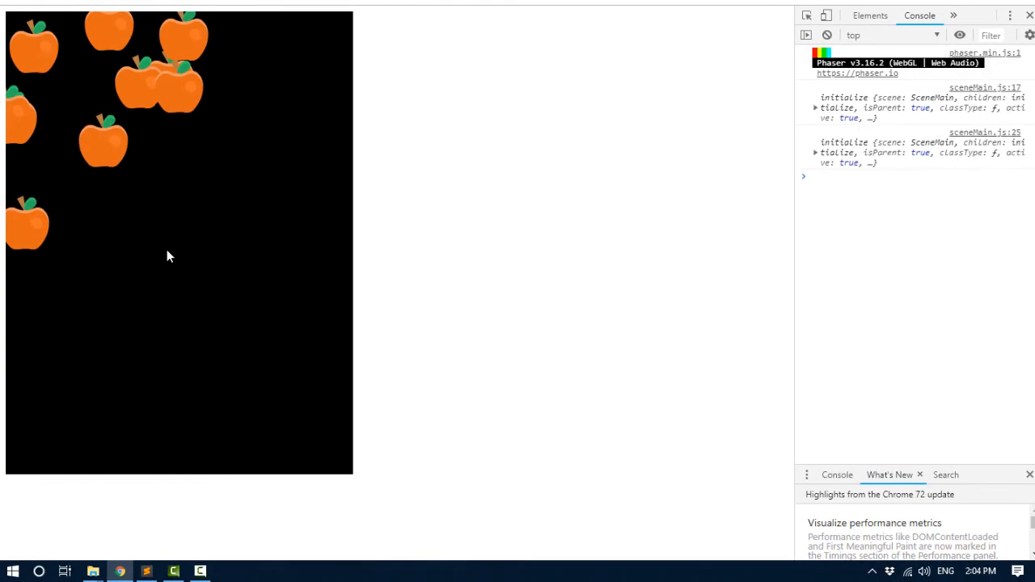
mouse_move(878, 200)
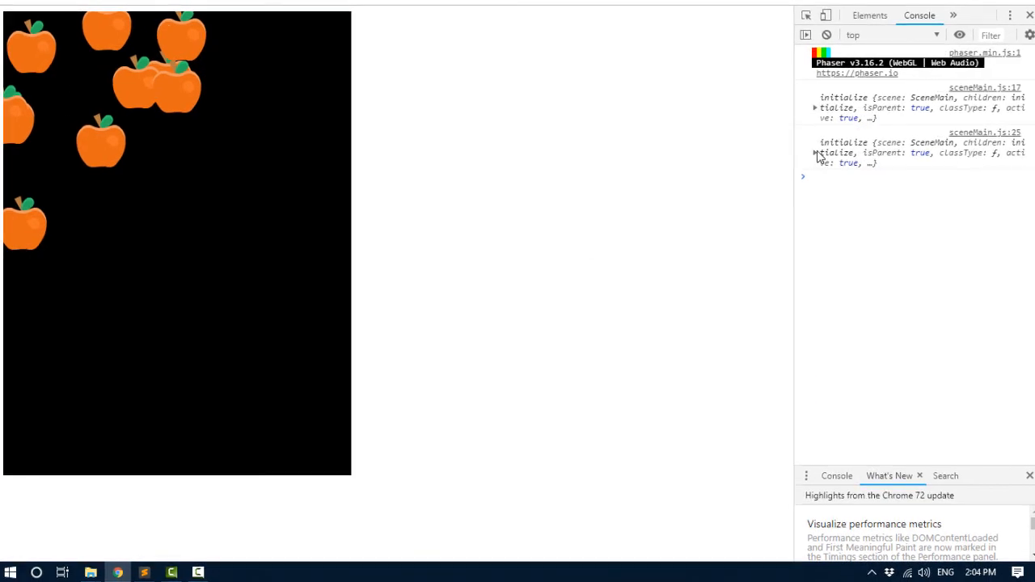
click(815, 153)
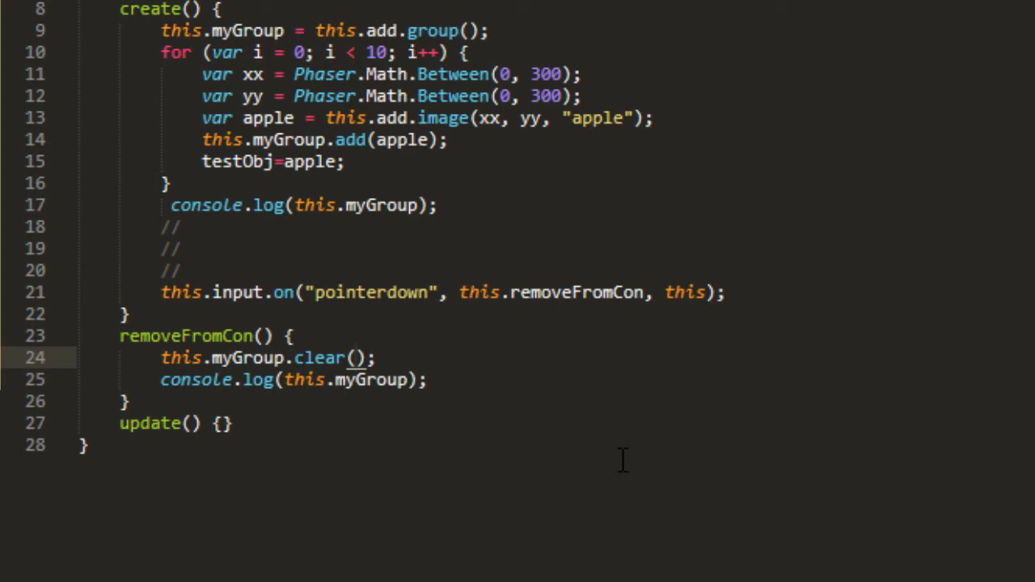
- Add true as the first argument of clear() on sceneMain.js line 24
text(tru)
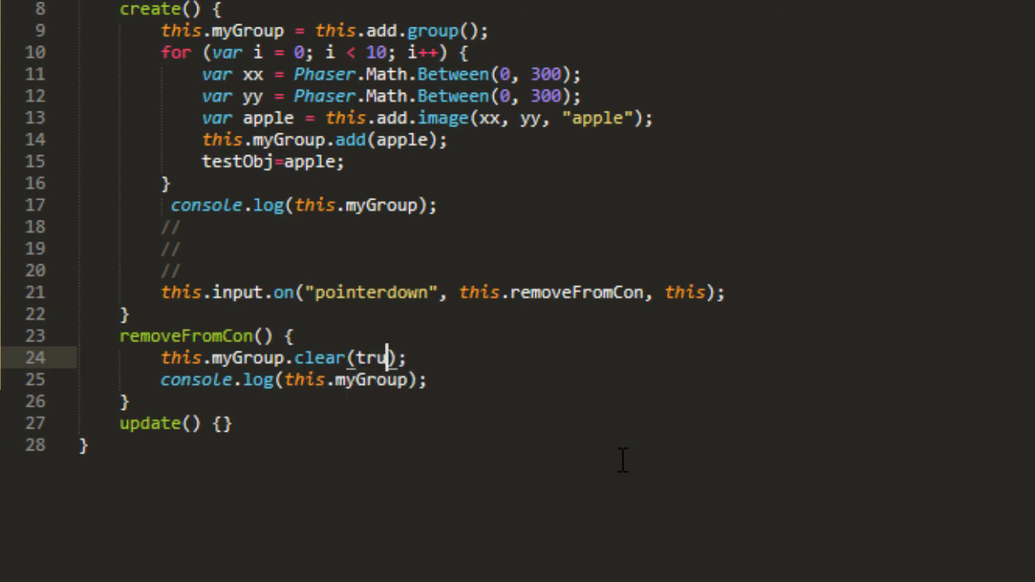
text(e)
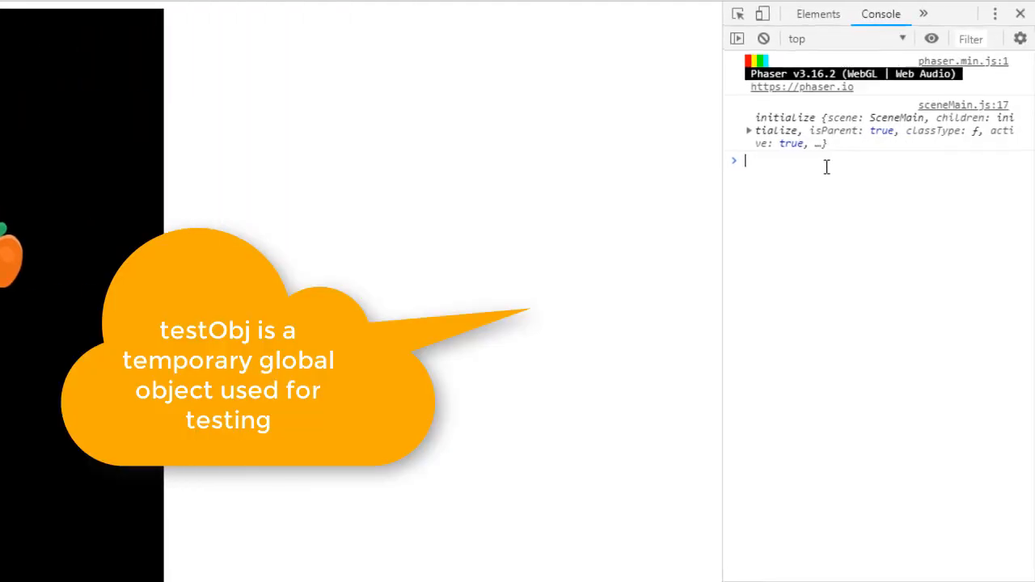
- Evaluate testObj in the DevTools console to inspect the apple object
text(testObj)
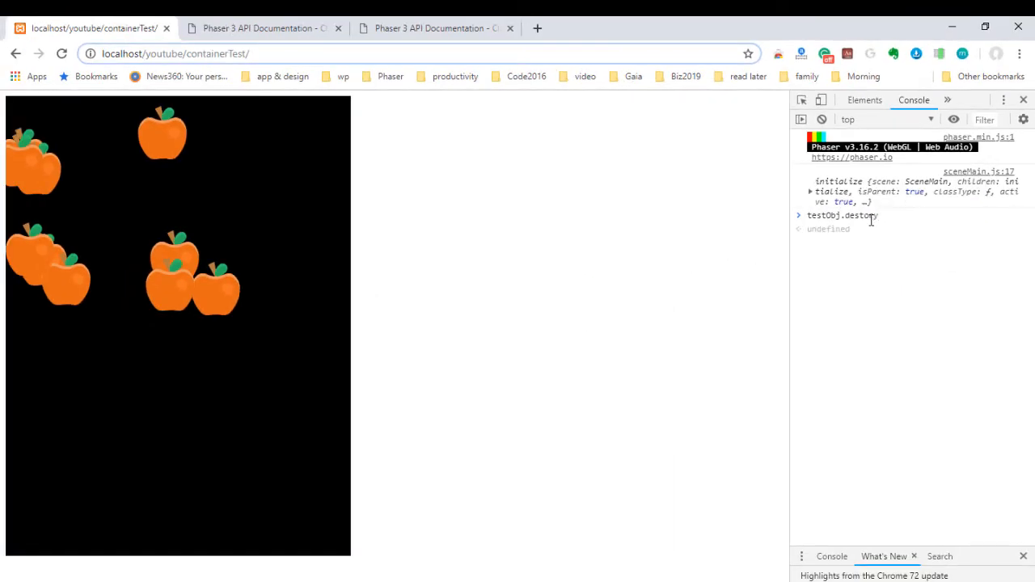
text(())
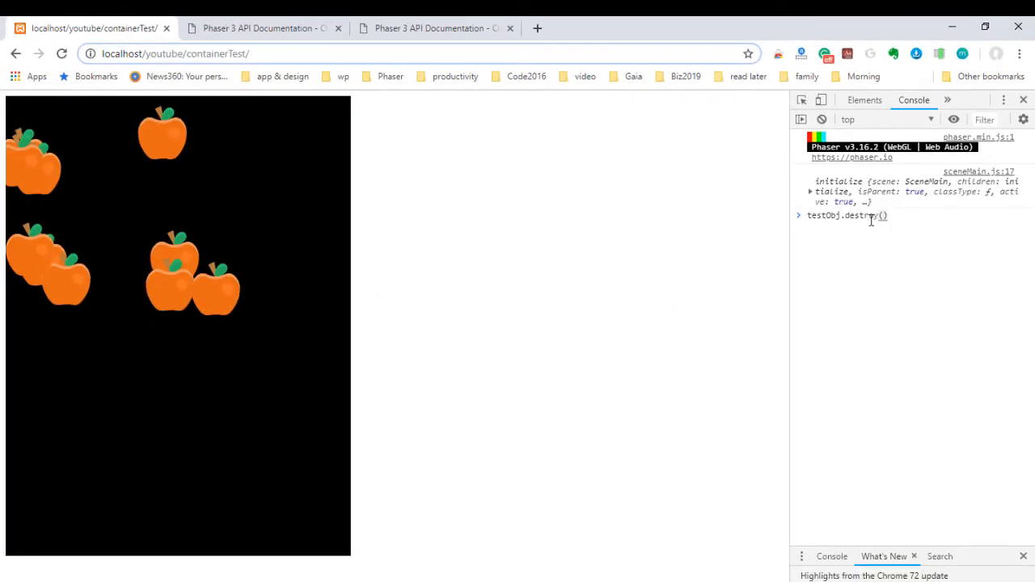
key(Enter)
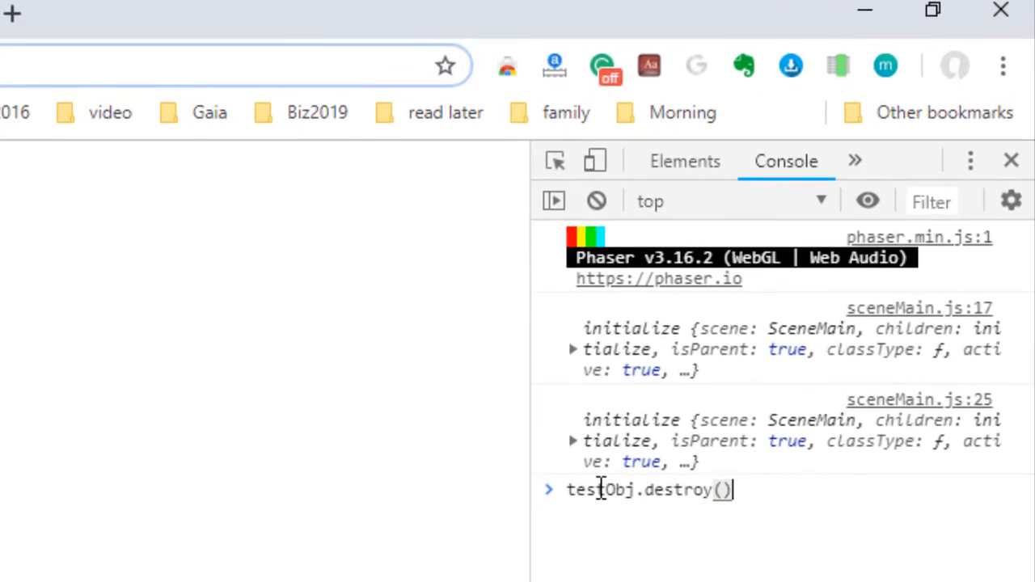
key(Enter)
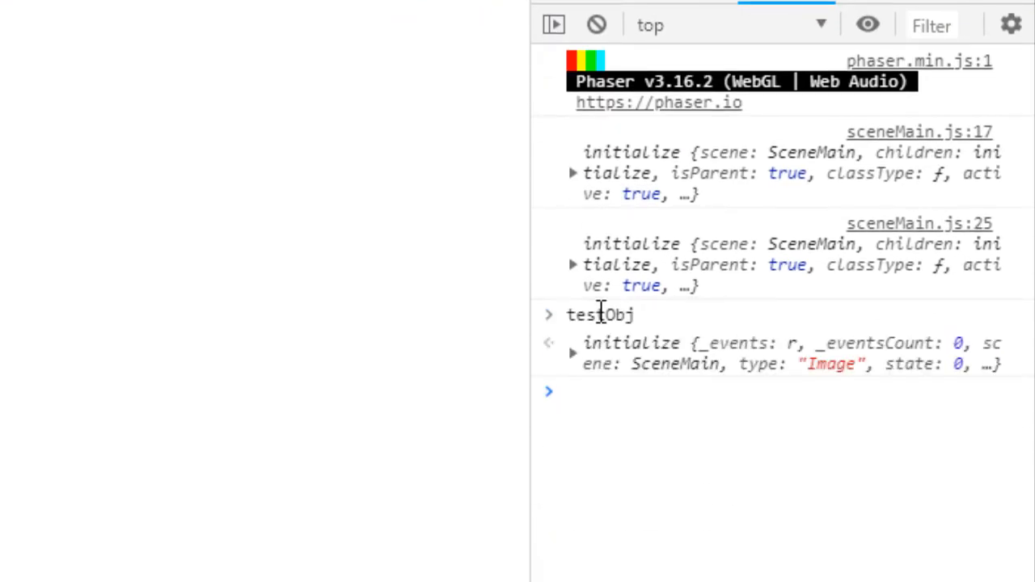
mouse_move(662, 364)
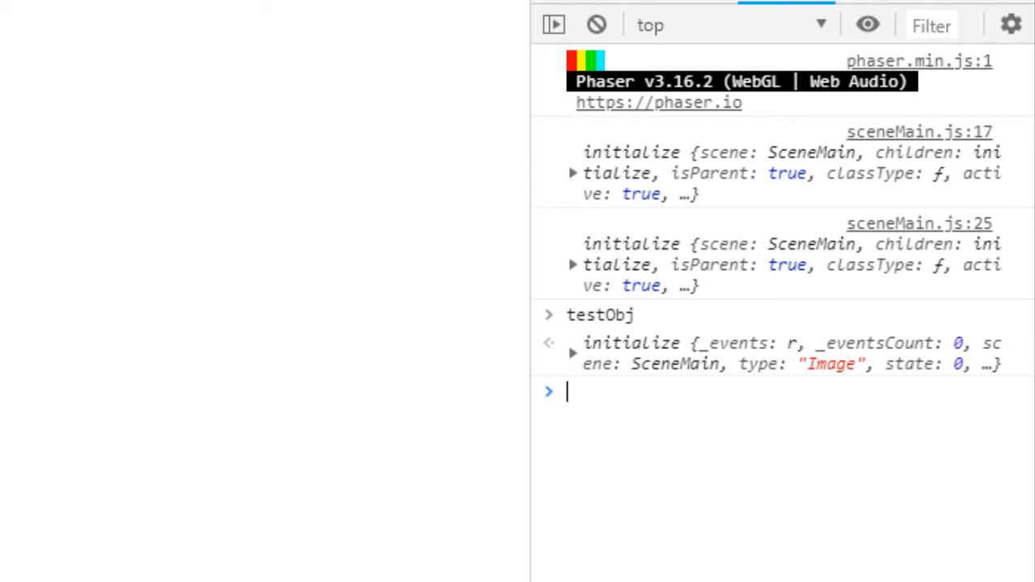
- Run testObj.destroy() and confirm testObj's scene is now undefined
click(565, 342)
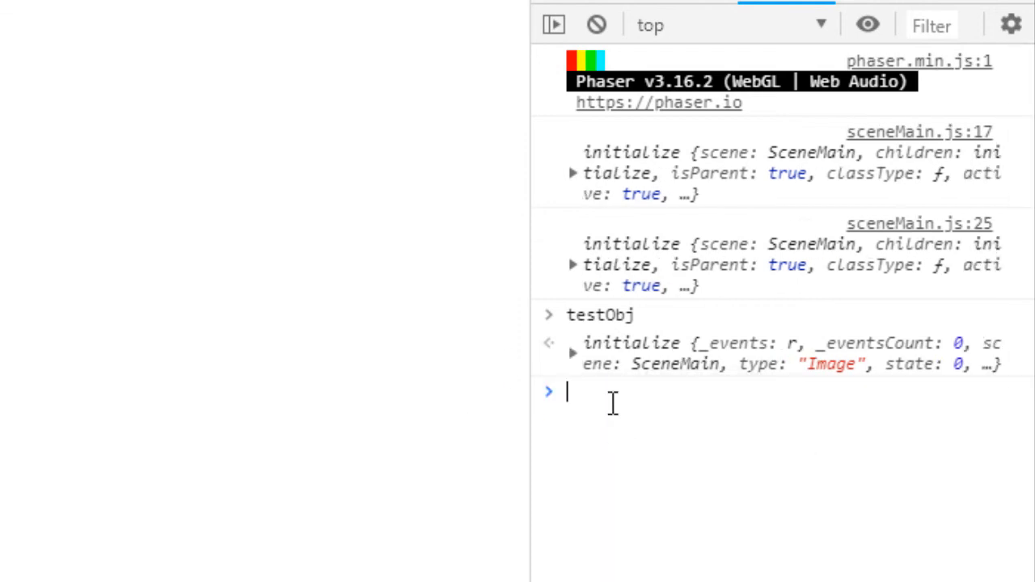
text(testObj.destroy())
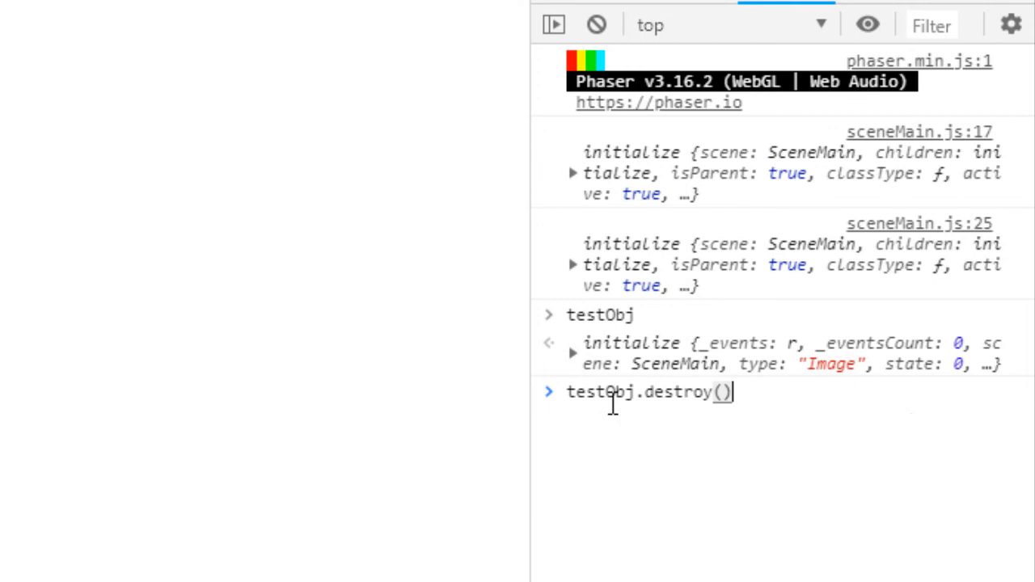
key(Enter)
text(testObj)
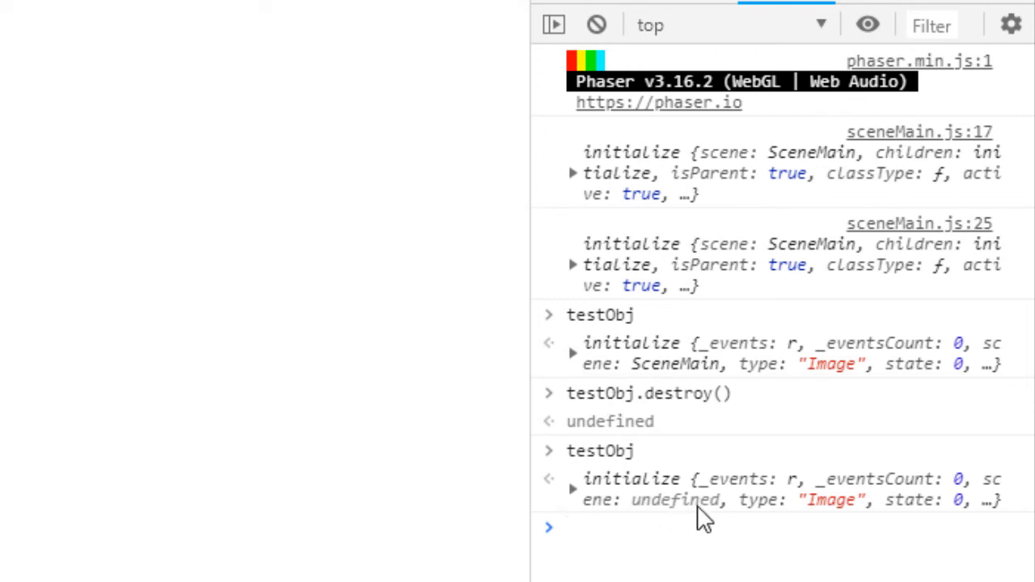
click(590, 527)
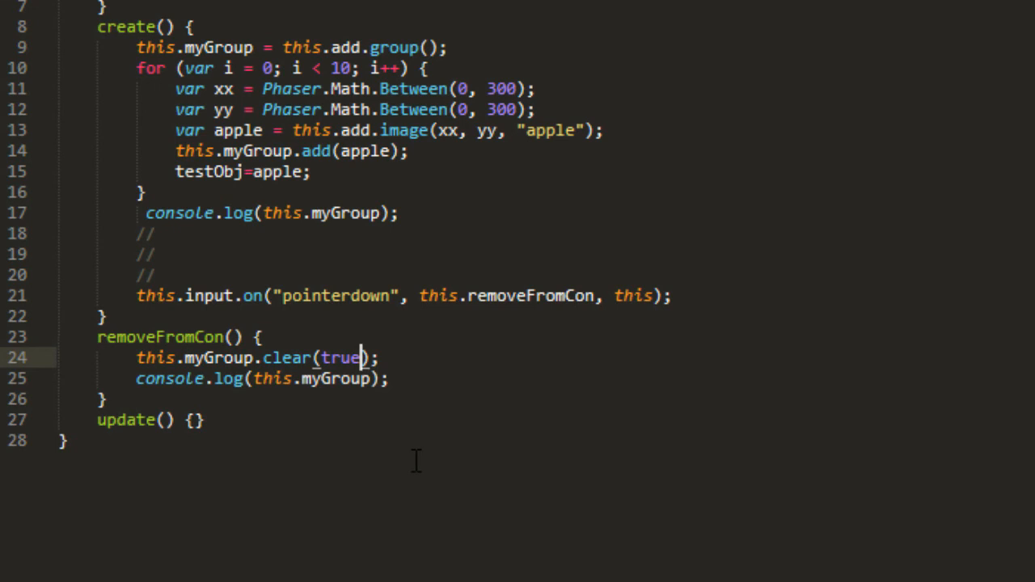
- Add a second true argument via autocomplete, then select true to compare both arguments
text(,t)
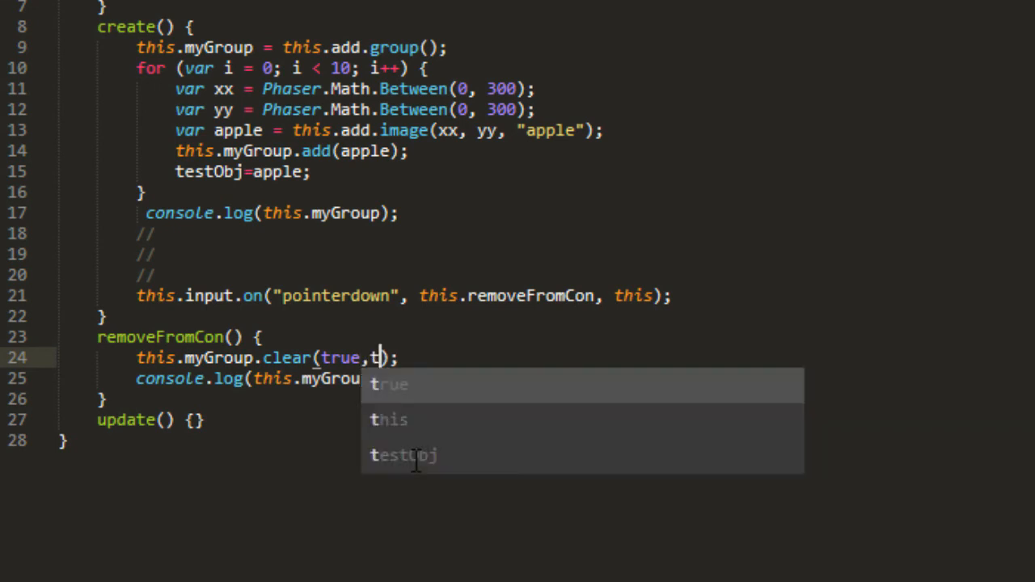
key(Tab)
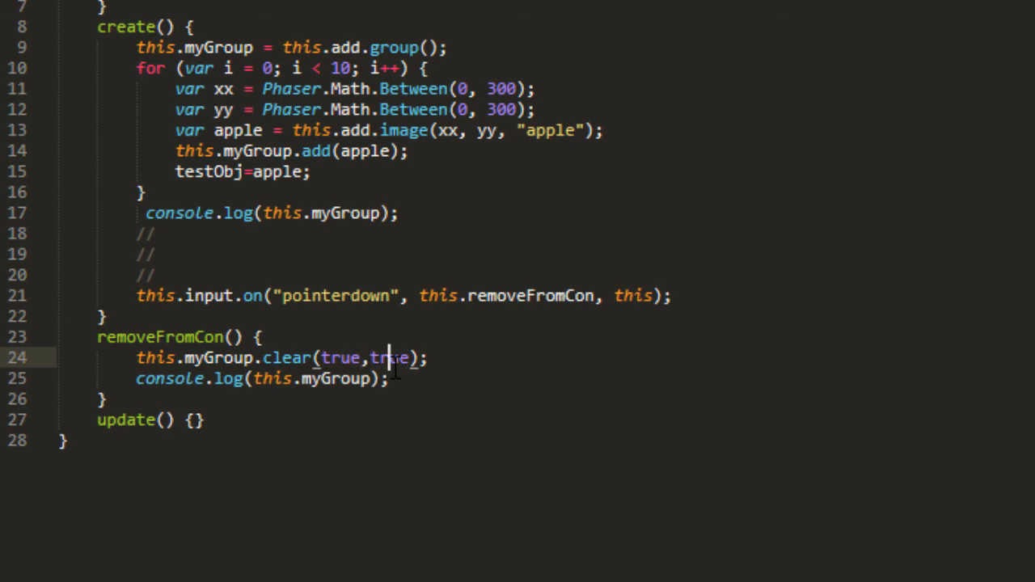
double_click(346, 358)
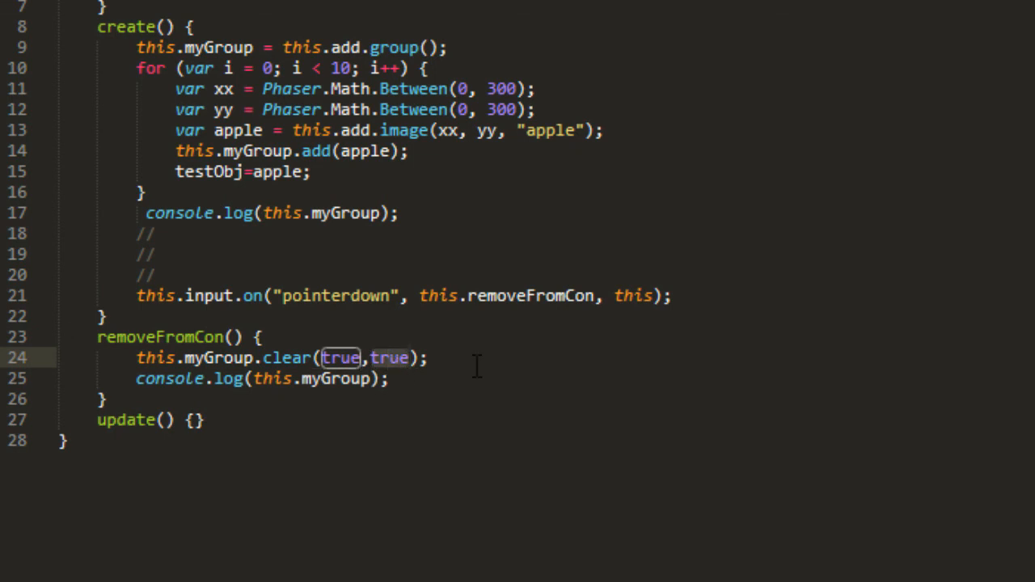